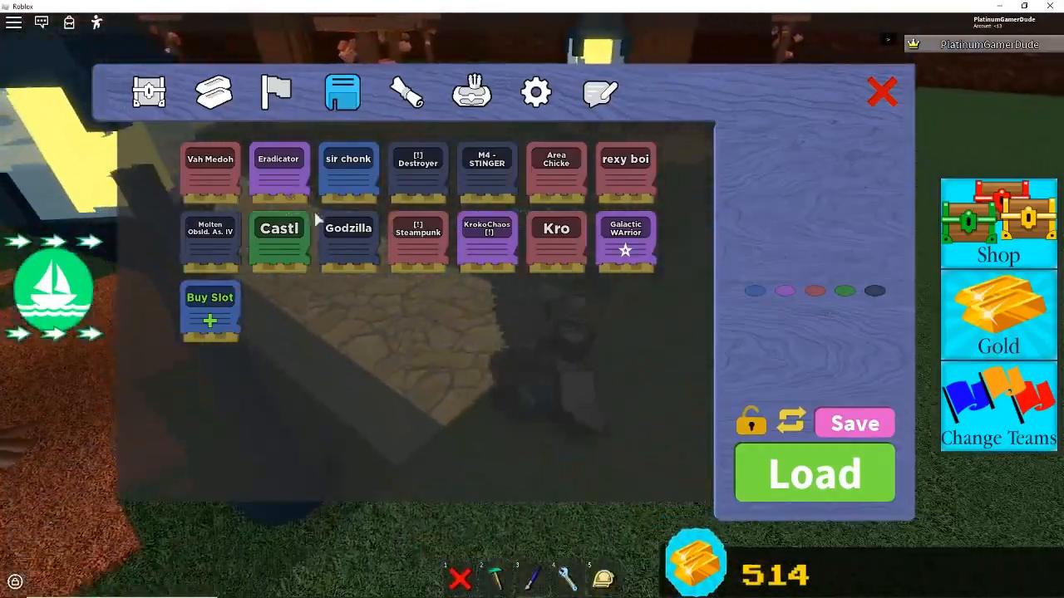
Step: Browse the game settings, then return to the saved builds list
left_click(535, 92)
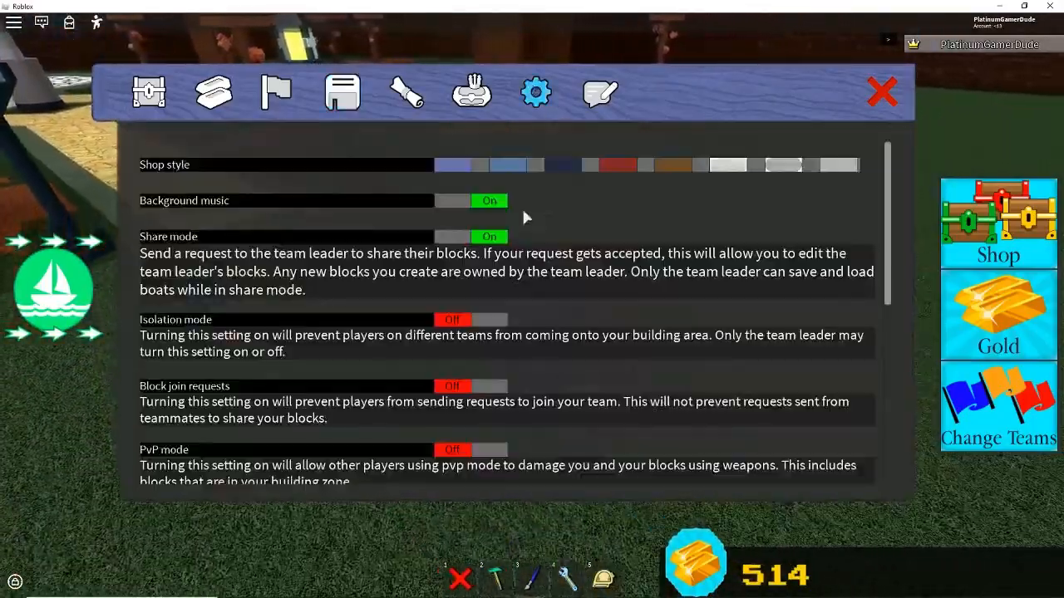
scroll("down", 3)
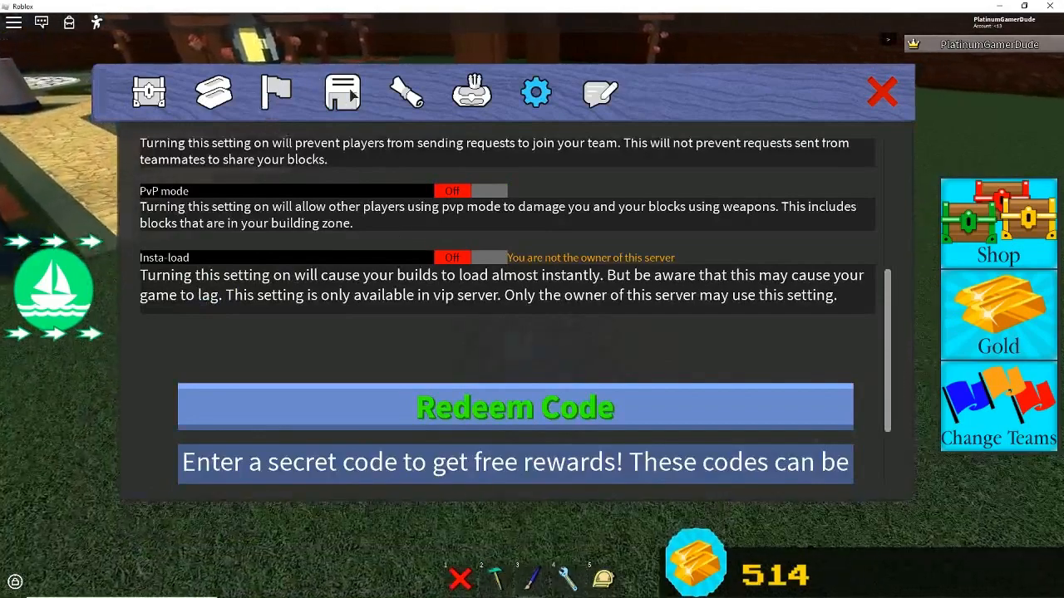
left_click(342, 91)
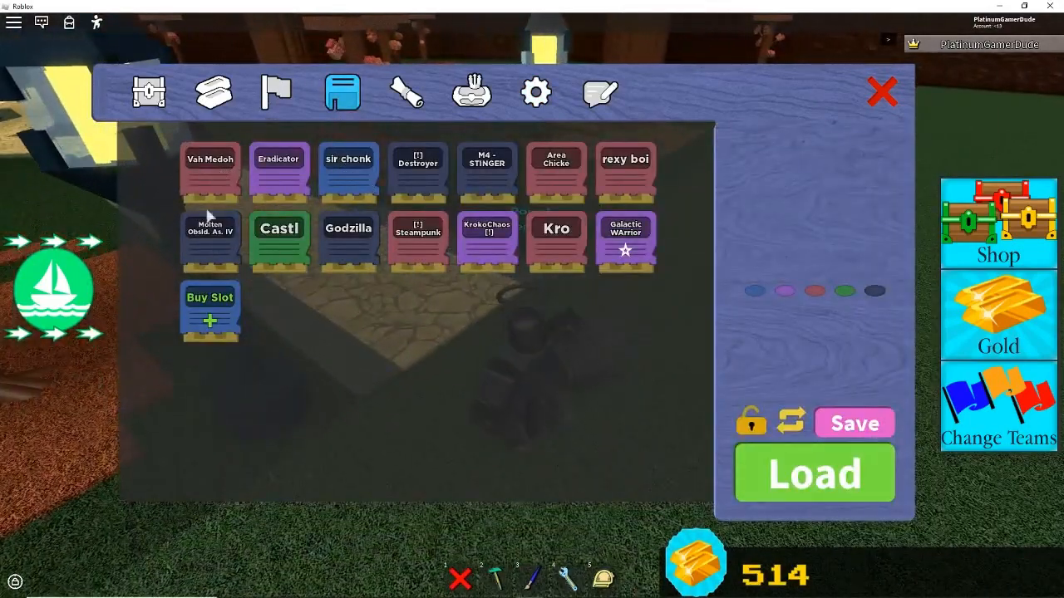
mouse_move(603, 288)
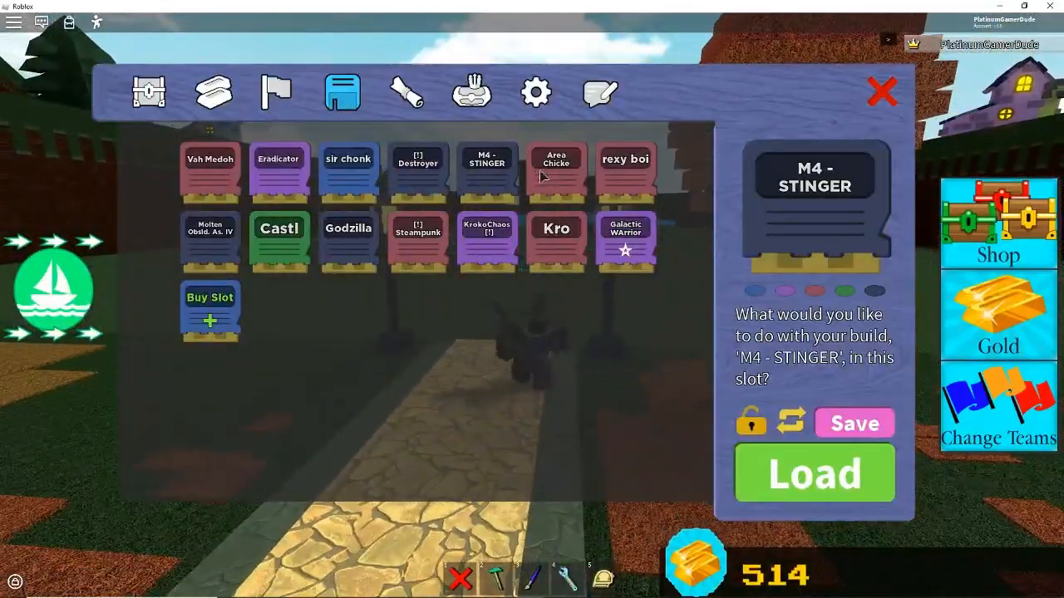
Step: Load the Castl save and close the menu to watch the castle walls appear
left_click(279, 241)
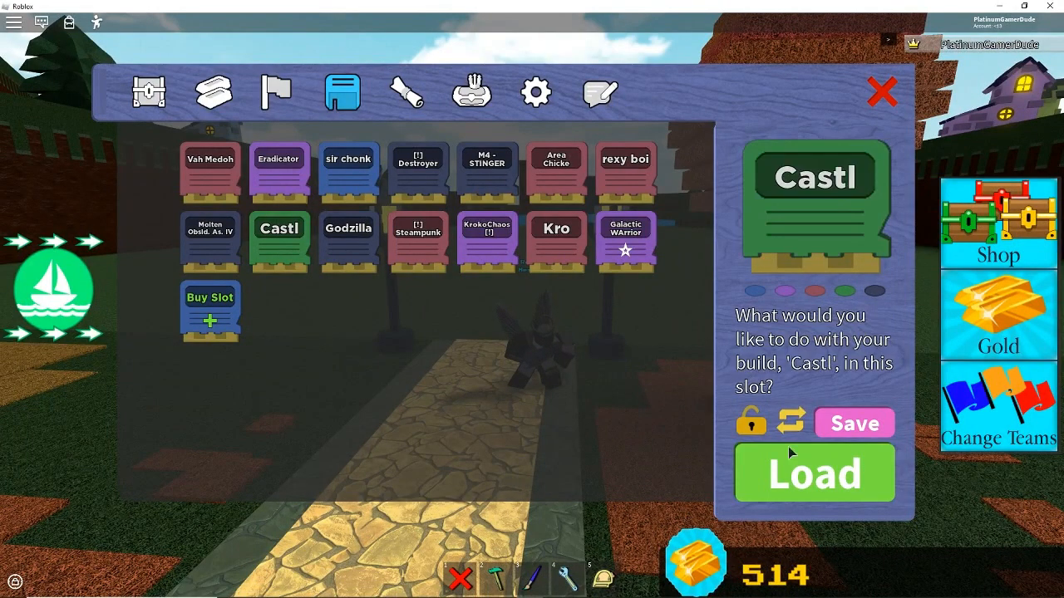
left_click(814, 472)
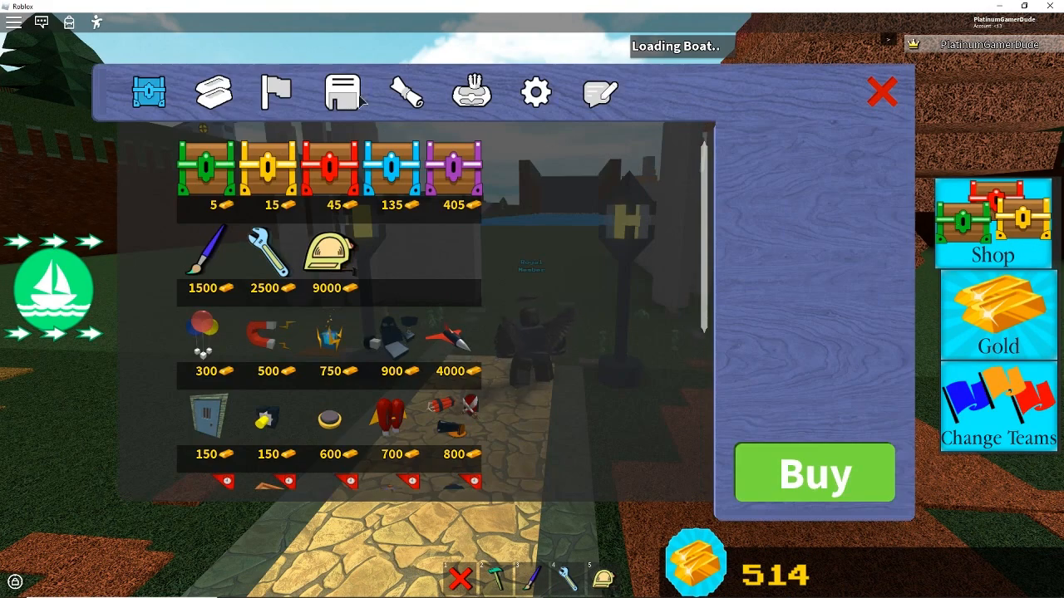
left_click(882, 92)
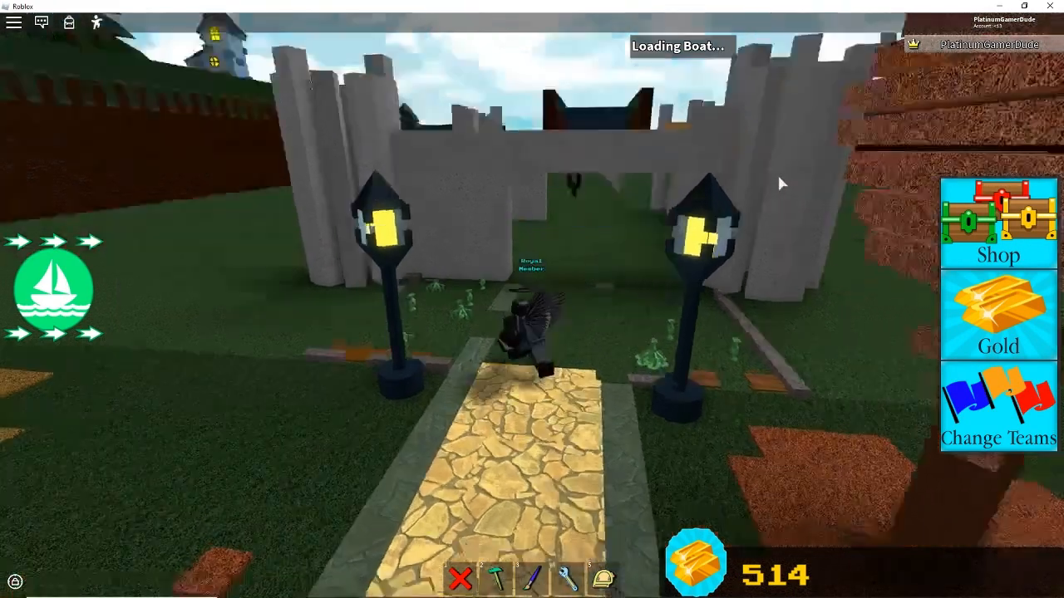